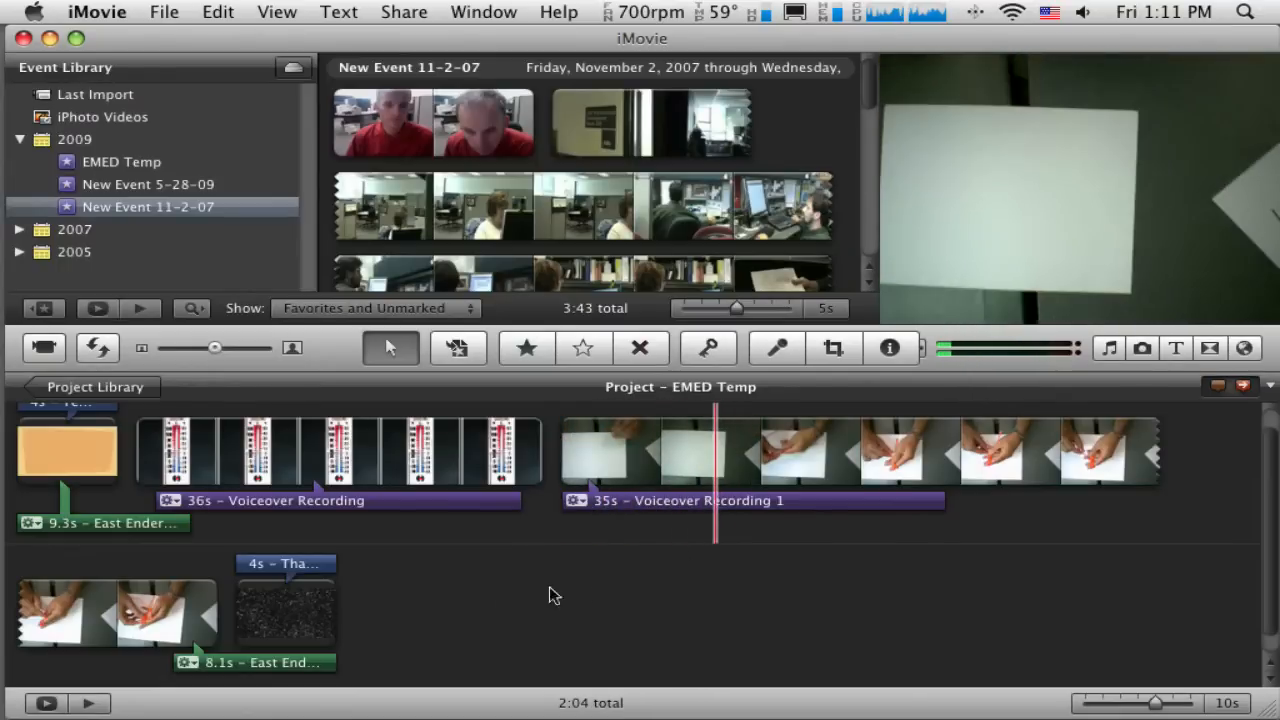
Scroll the Camcorder video grid to its end so the unsaved 06/17/09 clips appear.
left_click(284, 620)
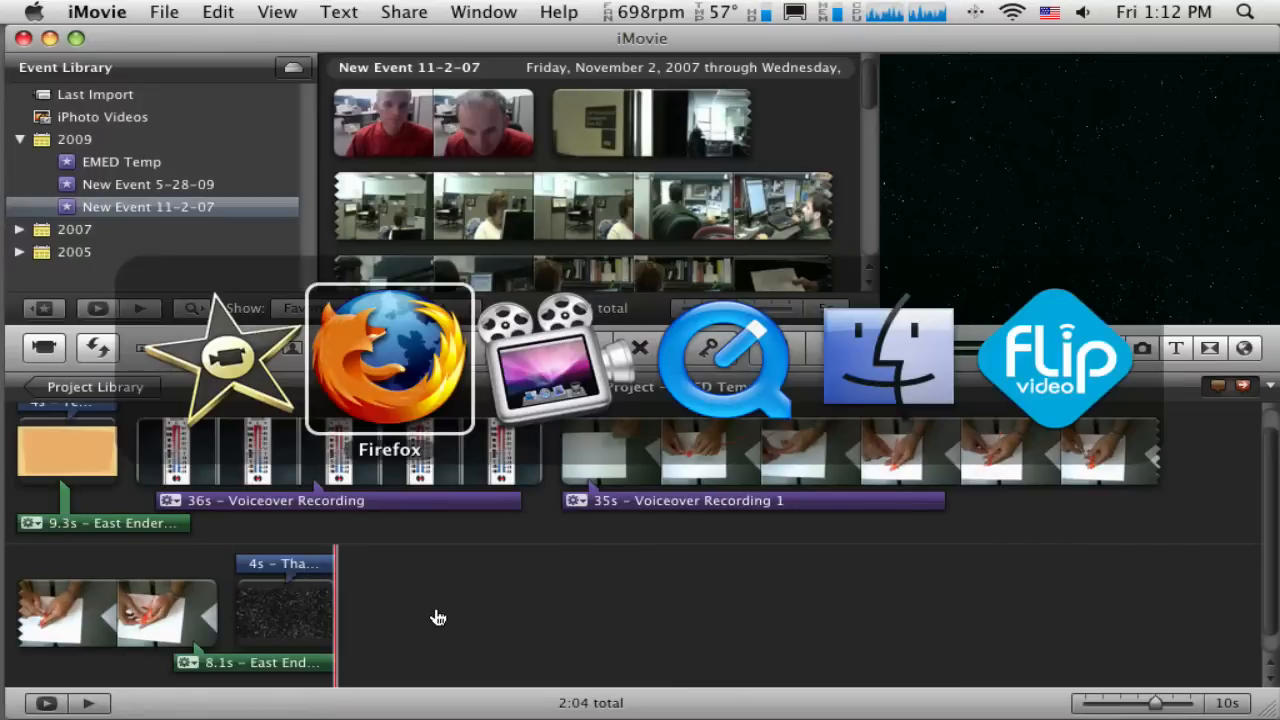
left_click(1054, 360)
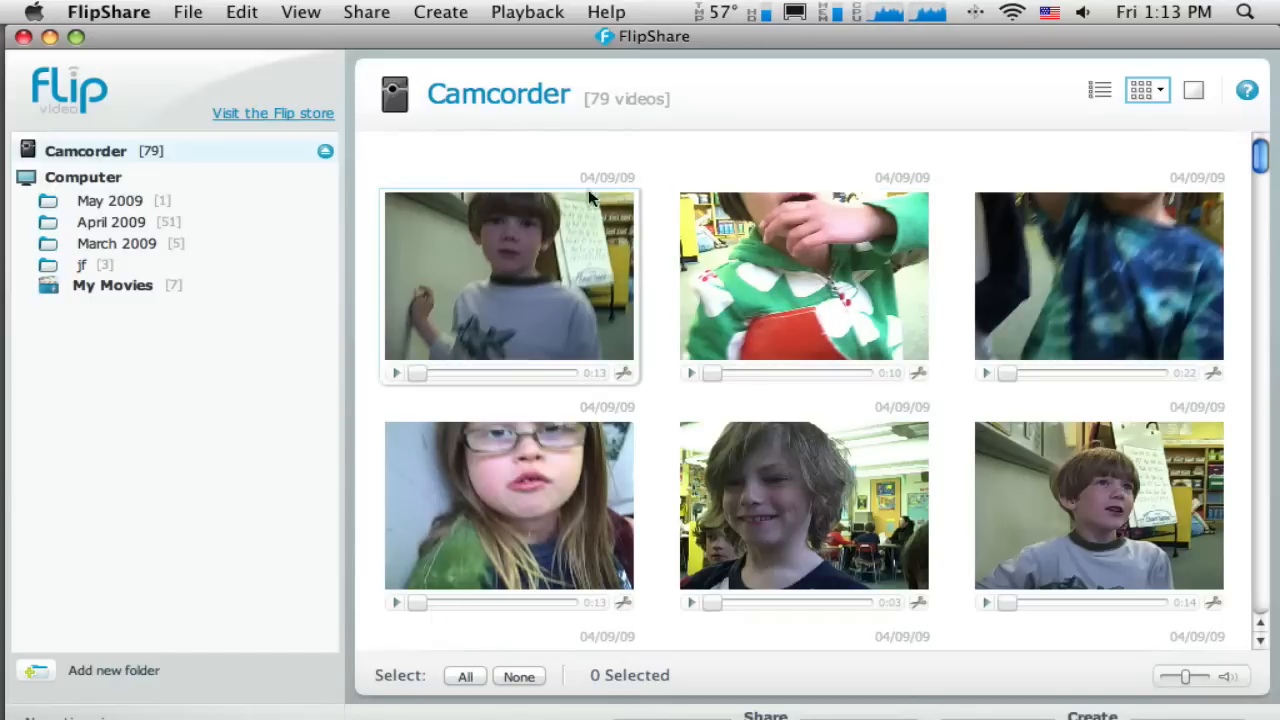
mouse_move(170, 144)
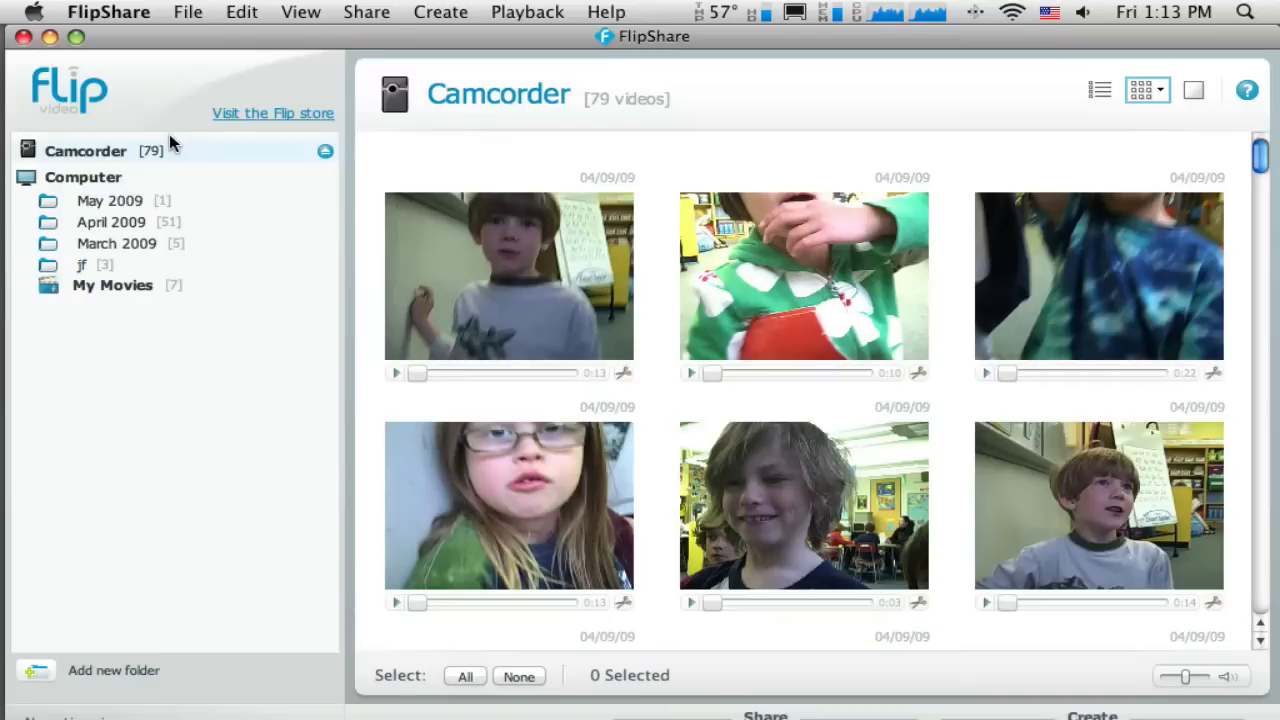
mouse_move(70, 160)
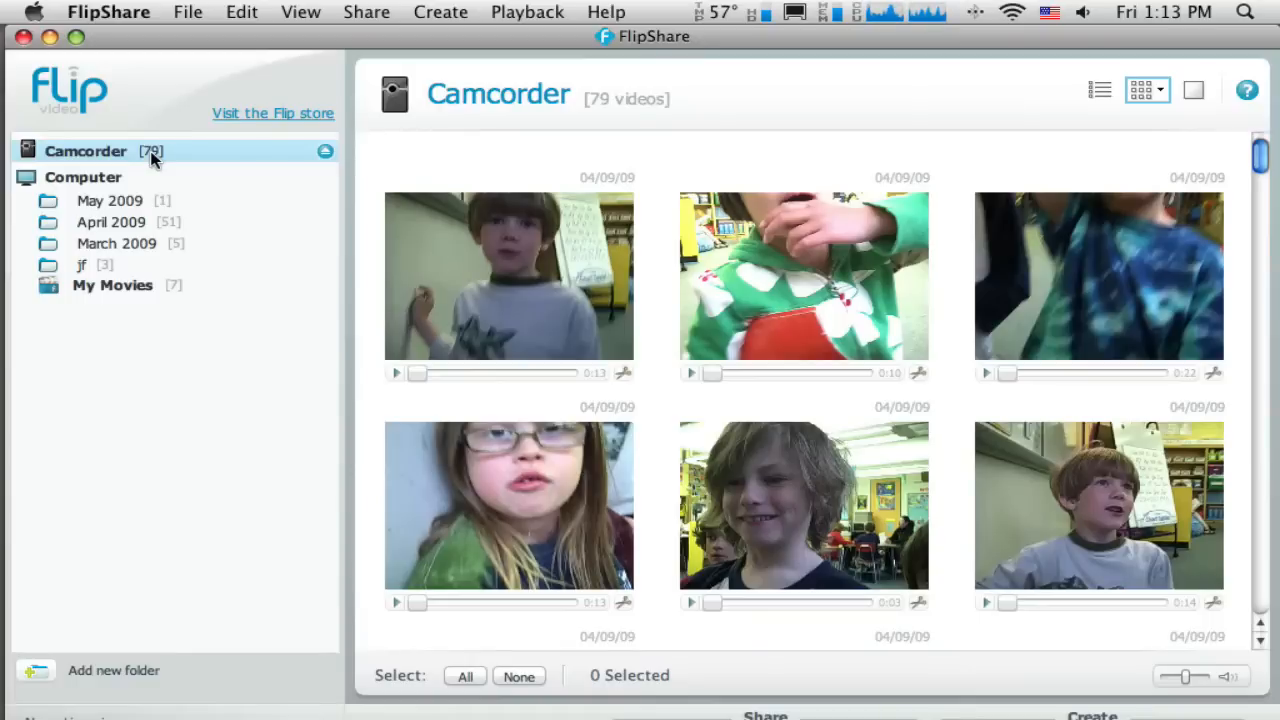
mouse_move(668, 176)
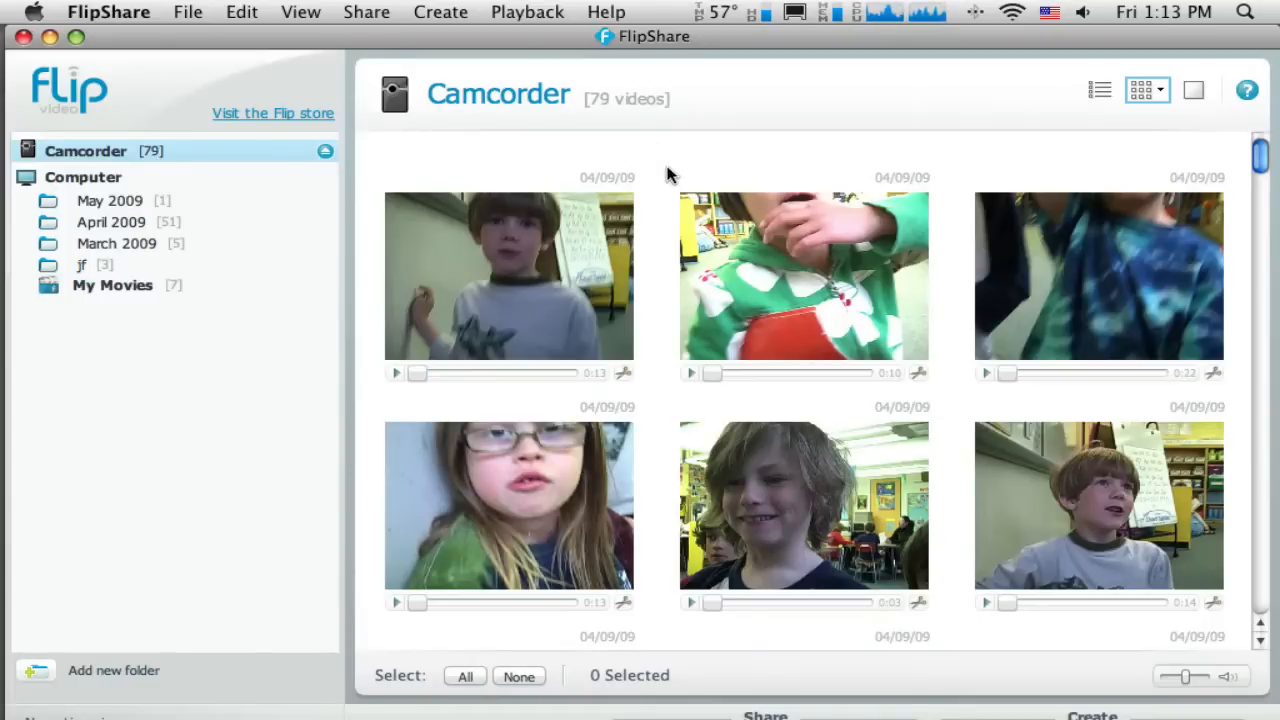
scroll("down", 3)
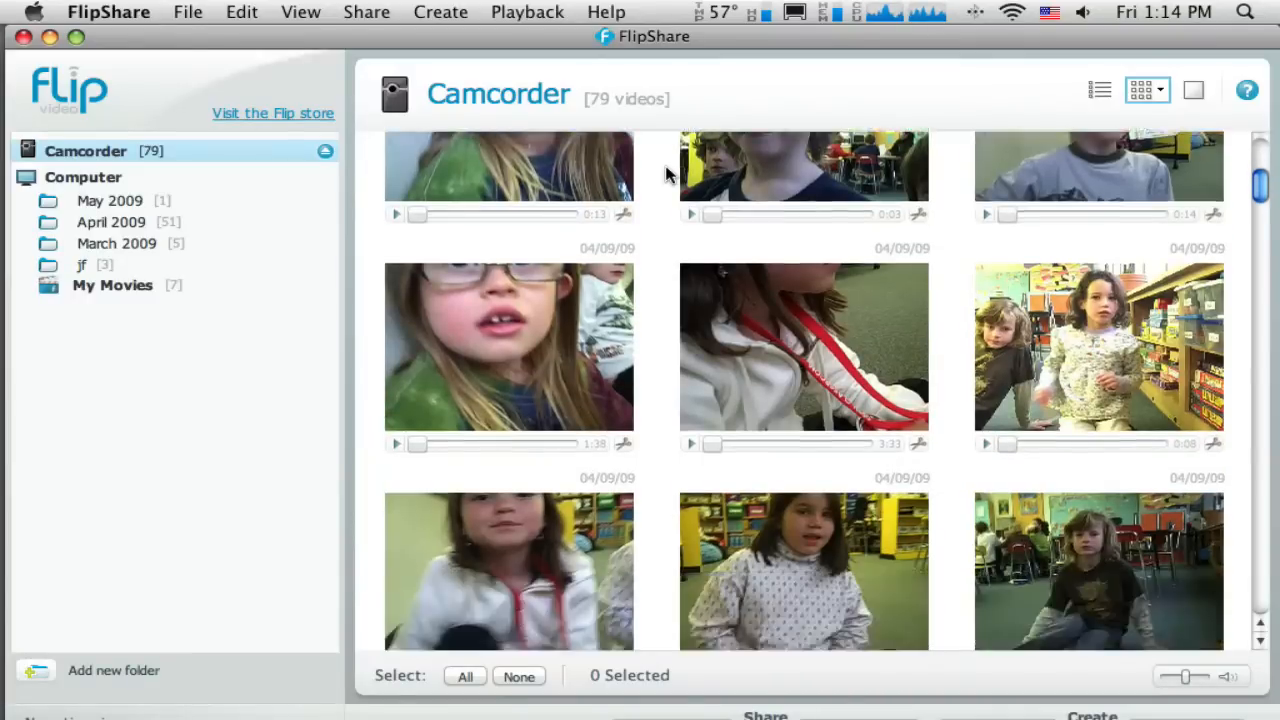
scroll("down", 3)
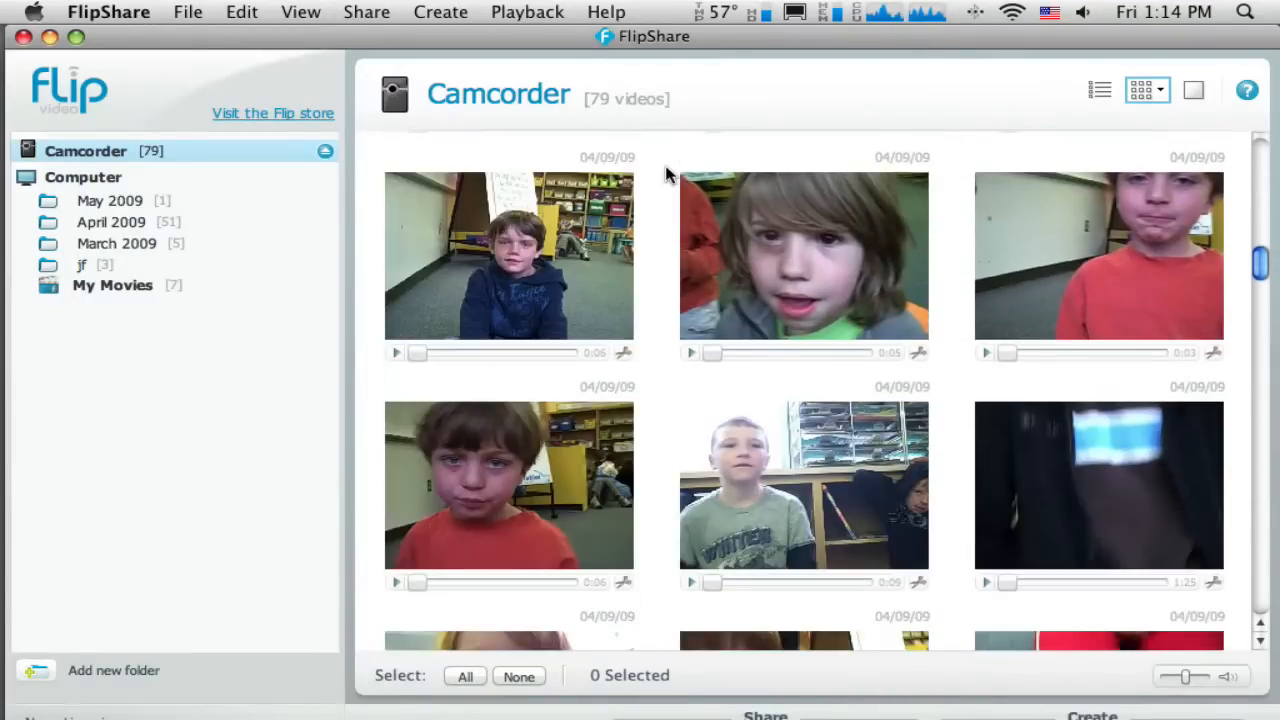
scroll("down", 3)
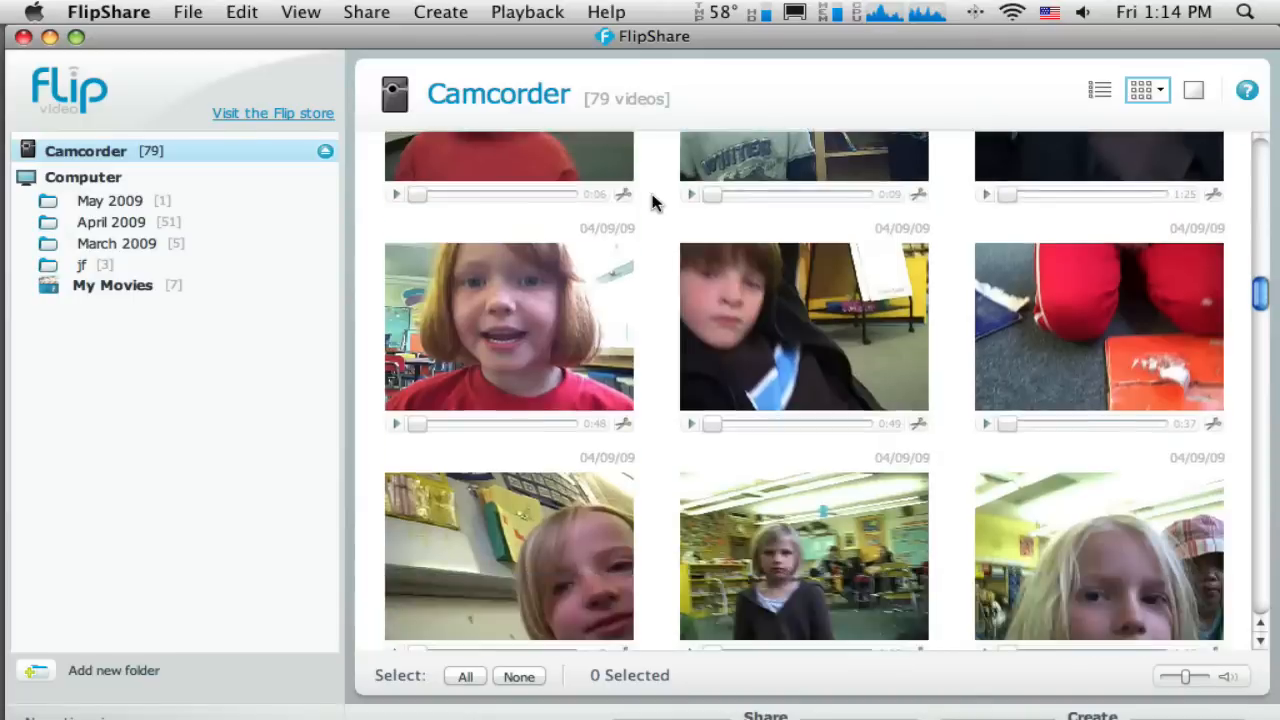
scroll("down", 3)
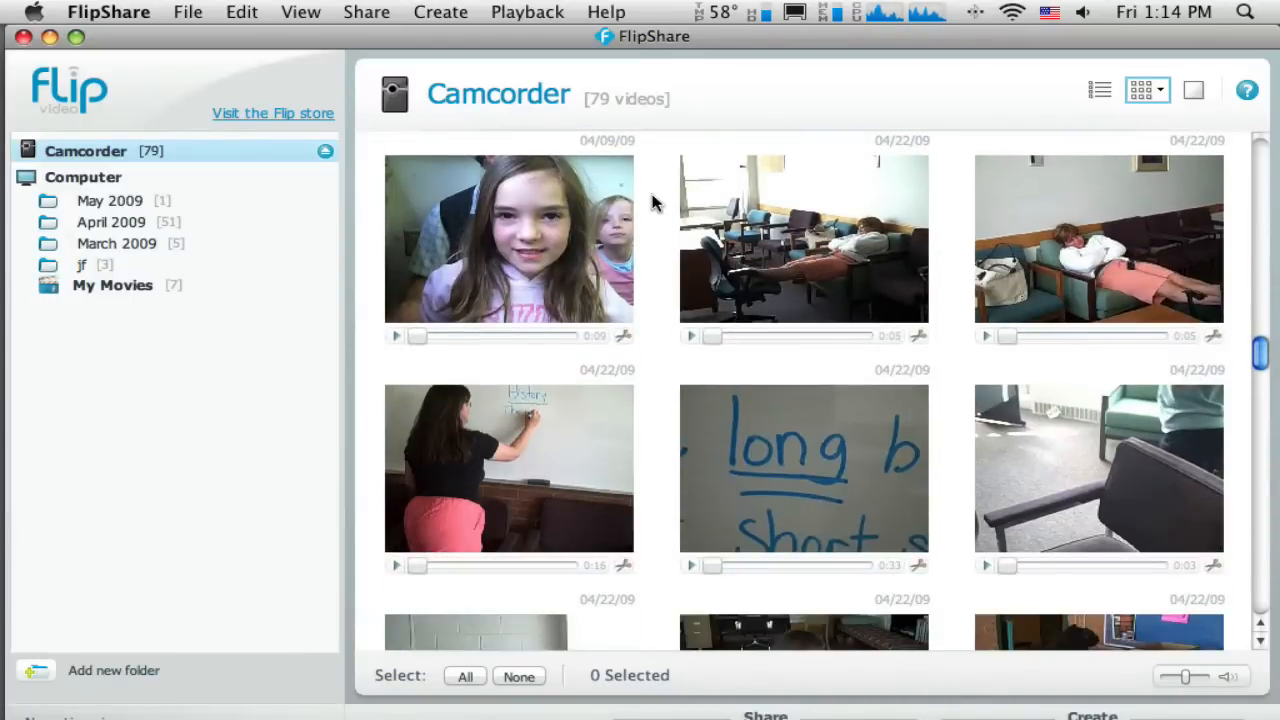
scroll("down", 3)
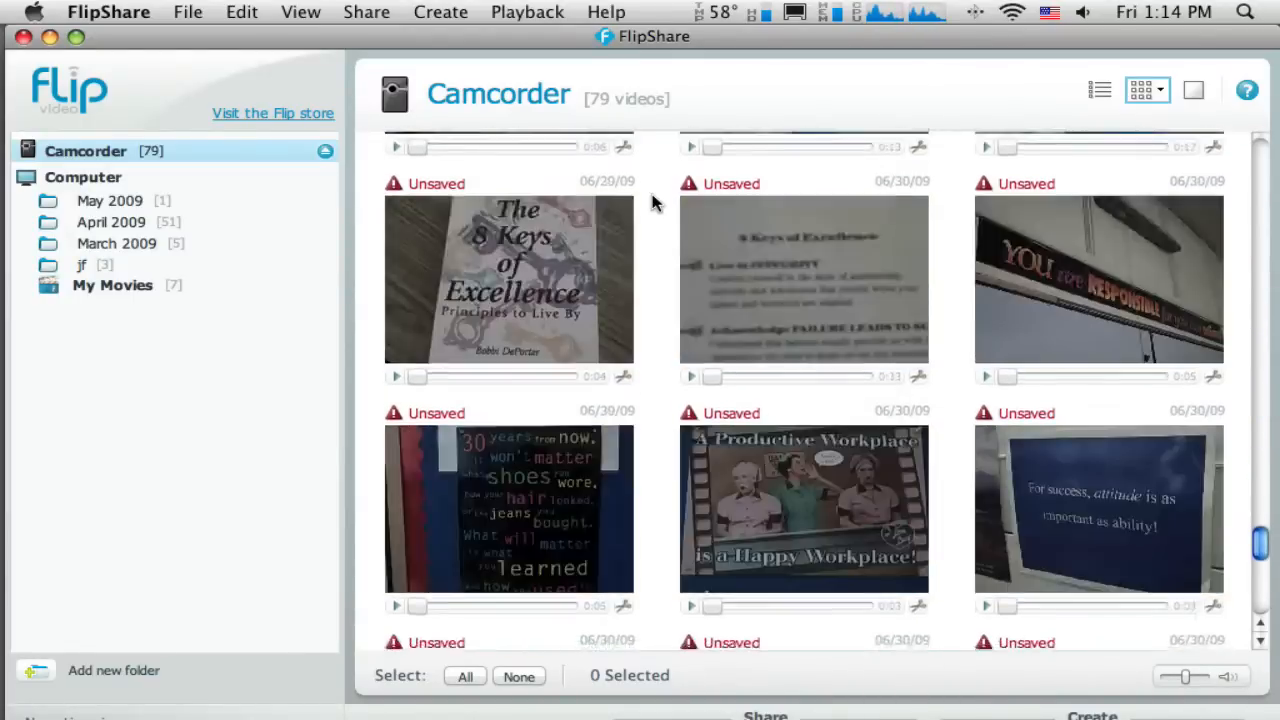
scroll("down", 3)
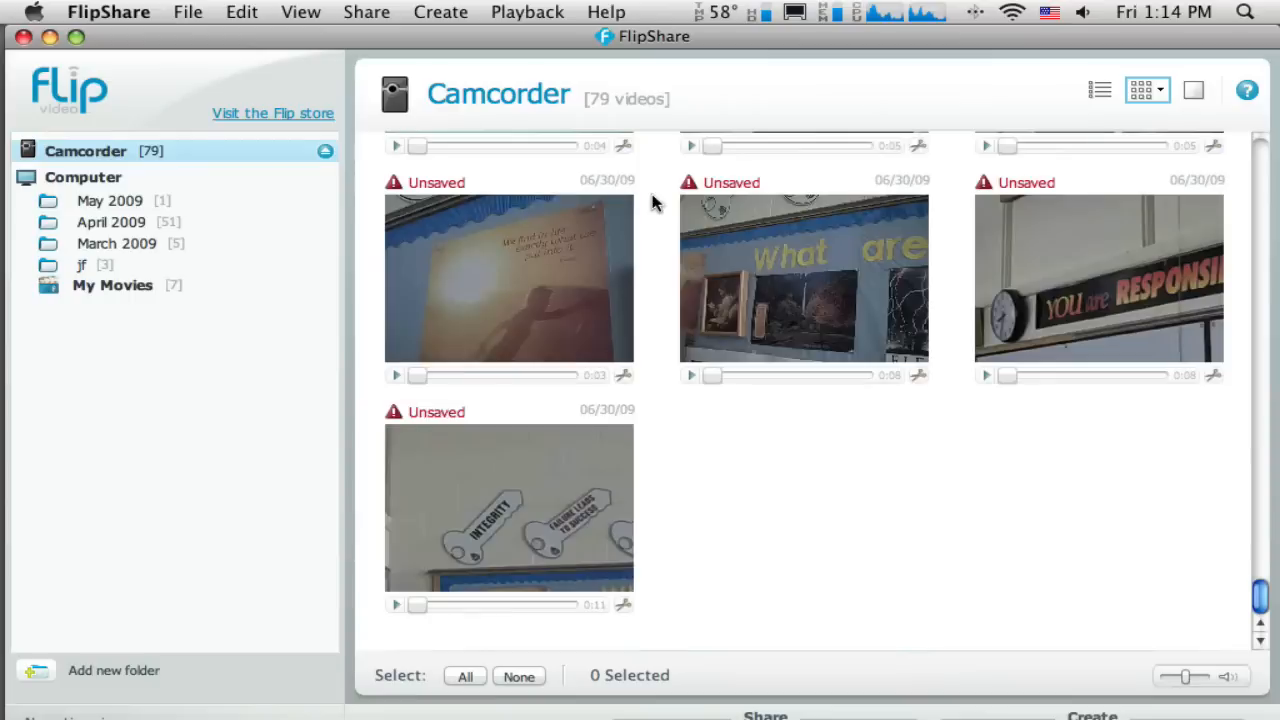
scroll("down", 3)
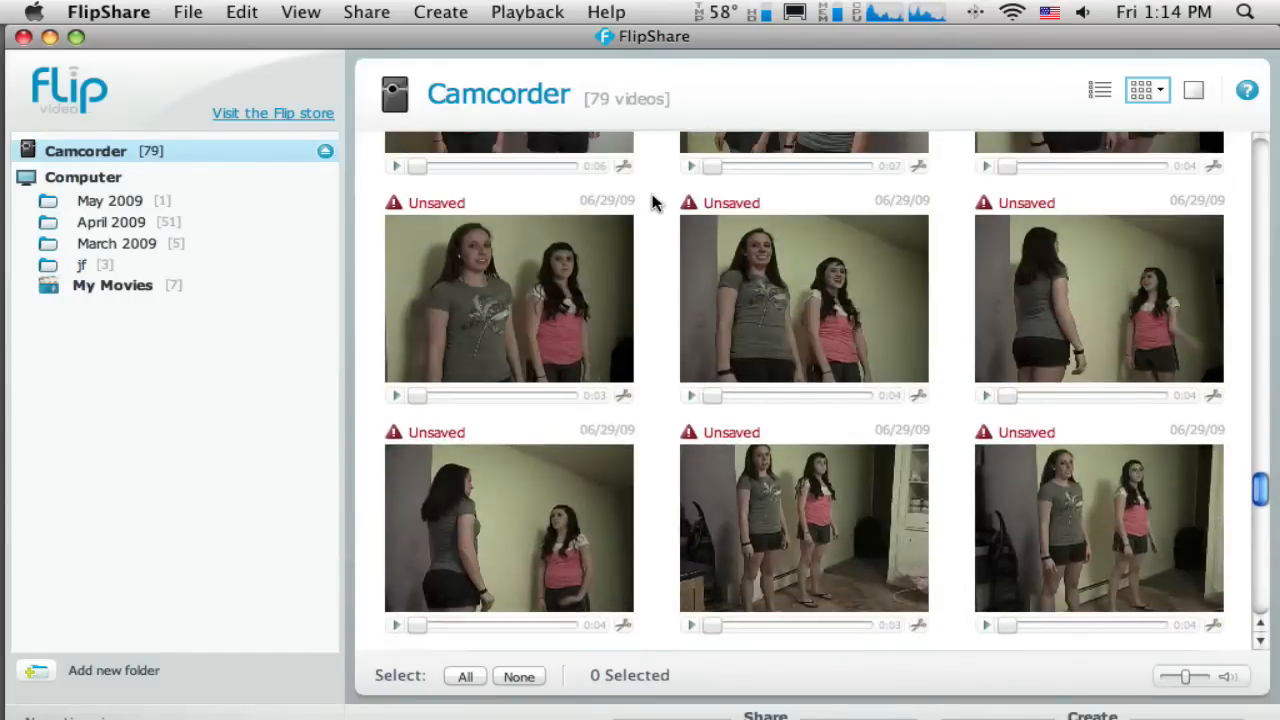
scroll("down", 3)
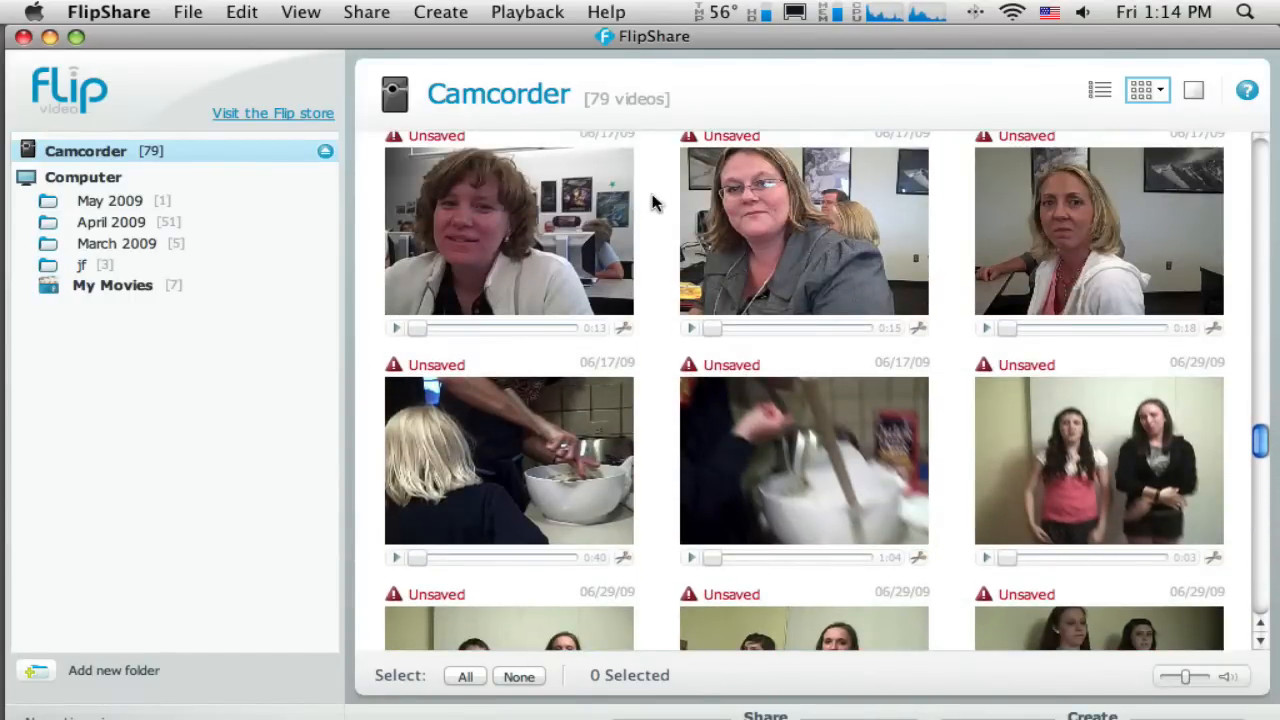
mouse_move(810, 440)
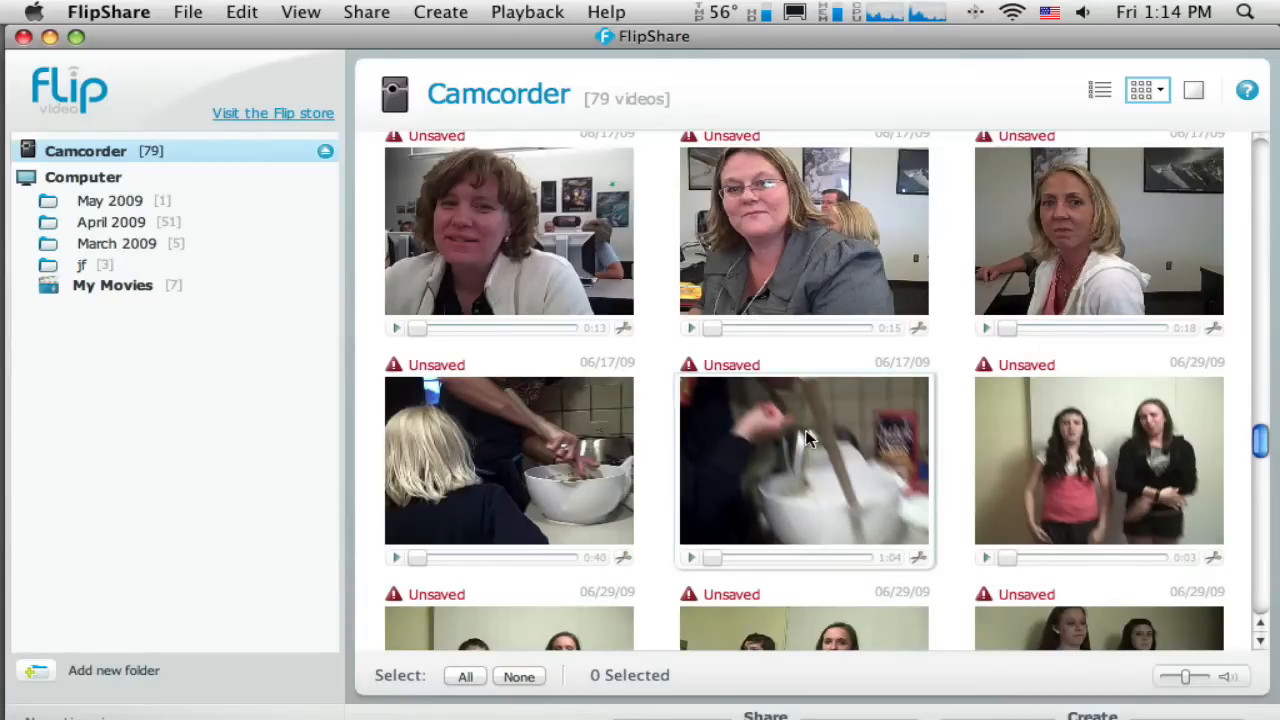
Select the 06/17/09 cookie-mixing clip and start its preview playback.
left_click(804, 460)
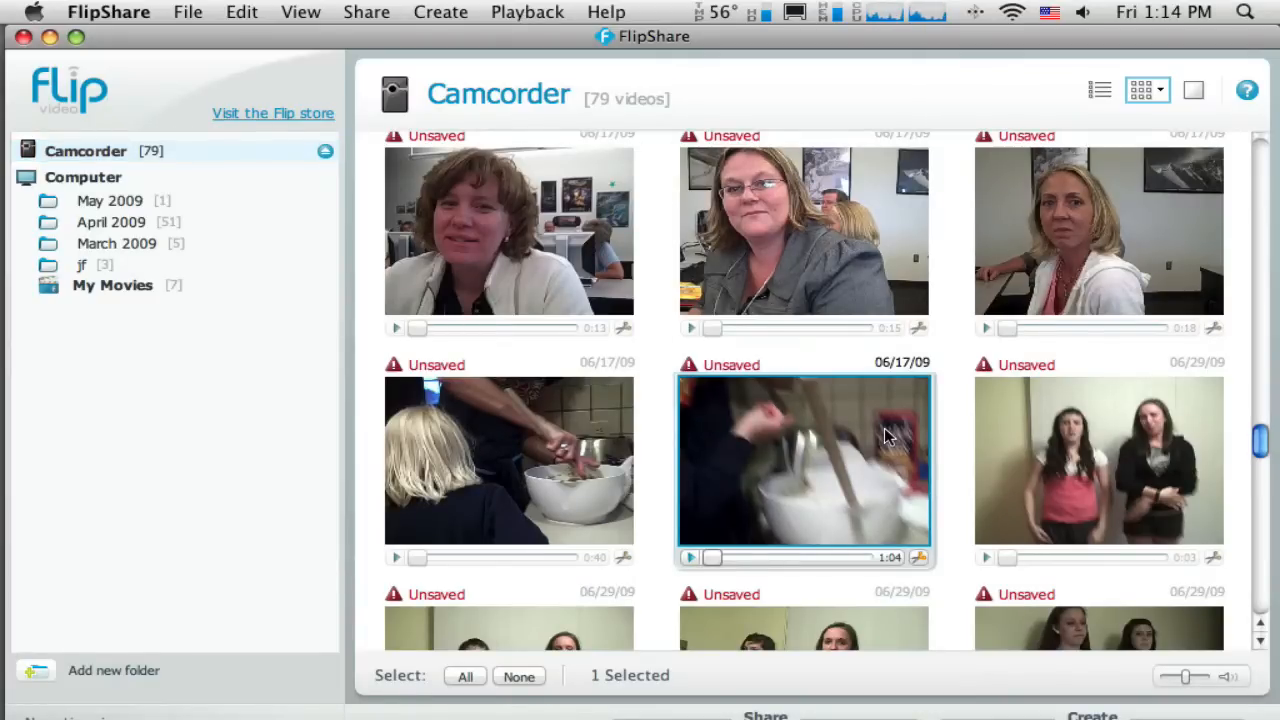
scroll("down", 3)
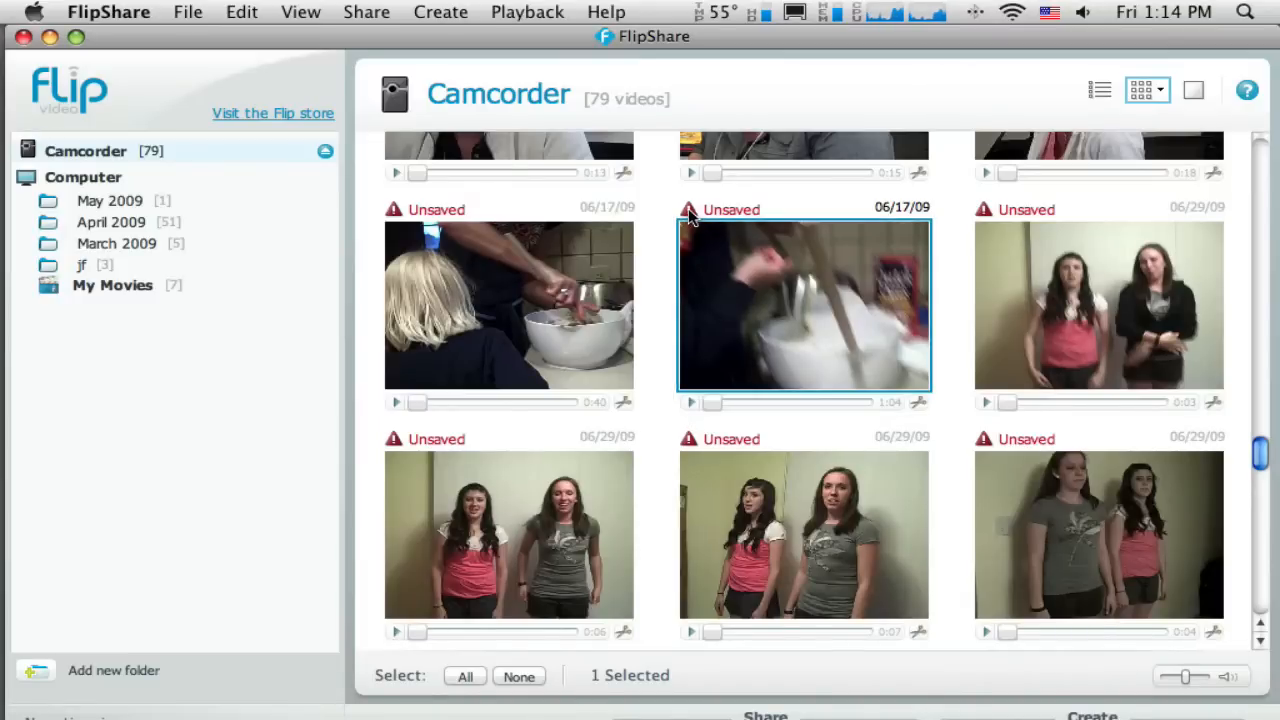
mouse_move(756, 220)
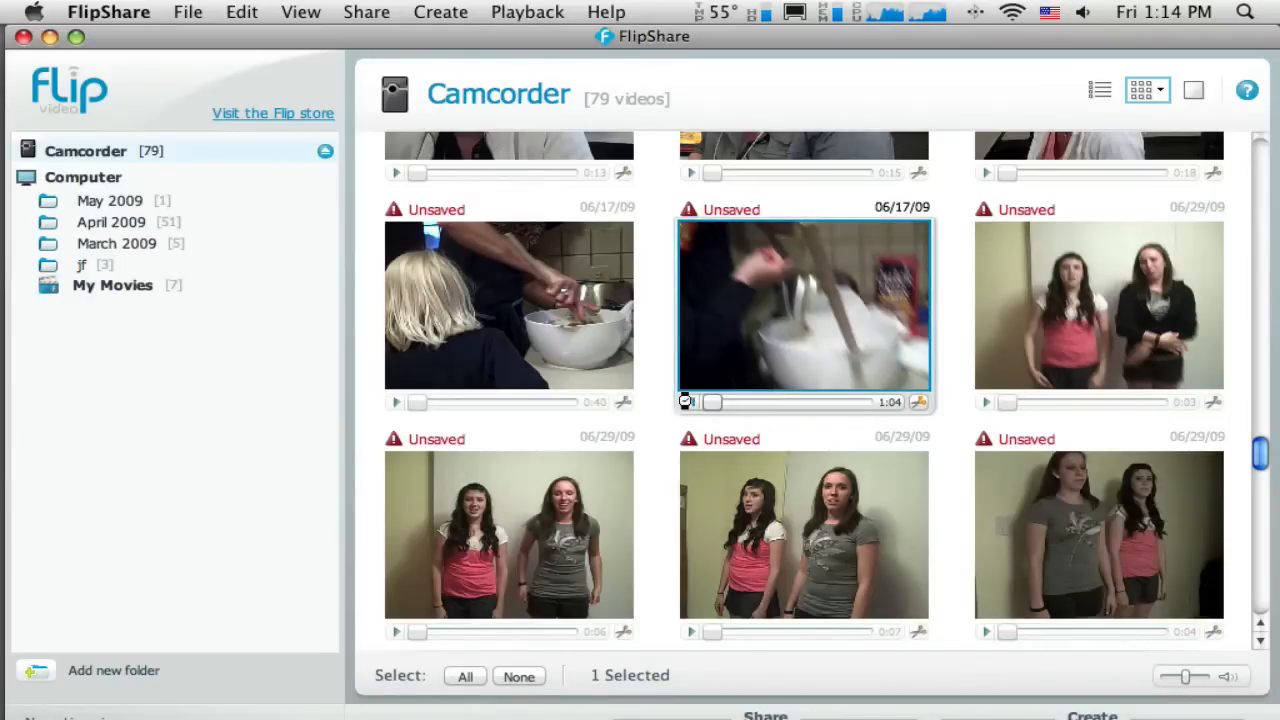
left_click(688, 402)
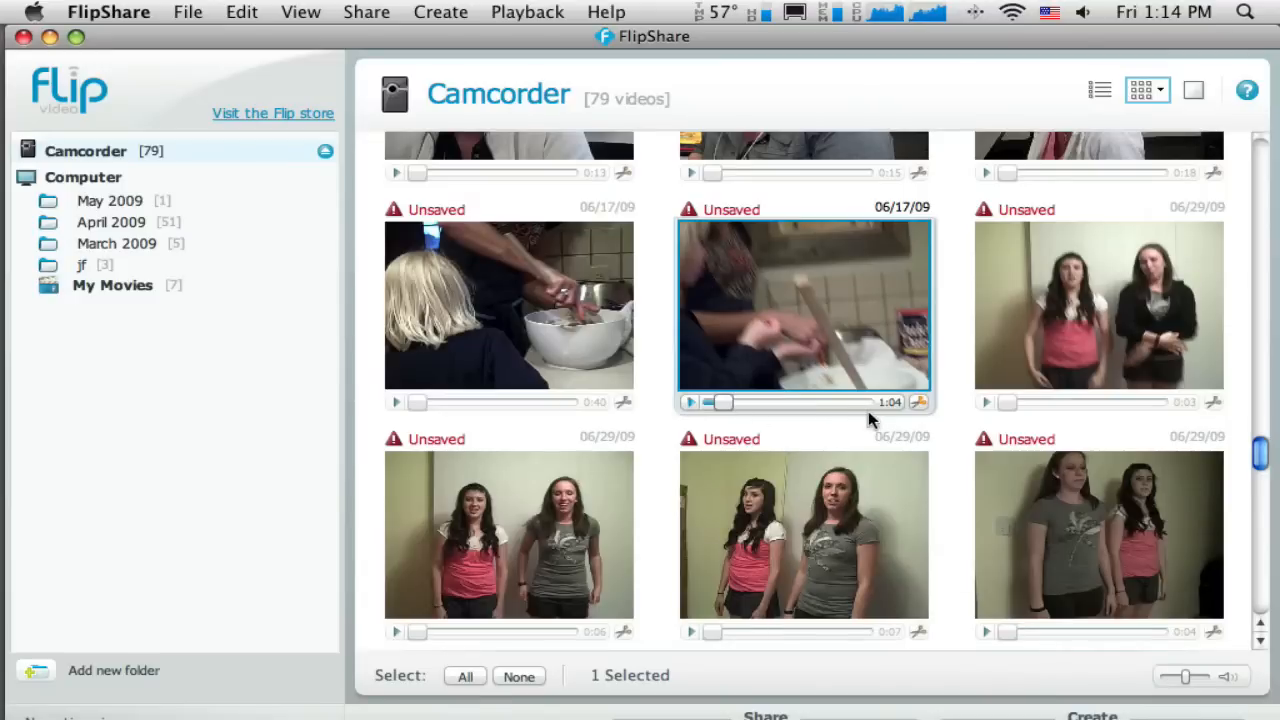
mouse_move(902, 398)
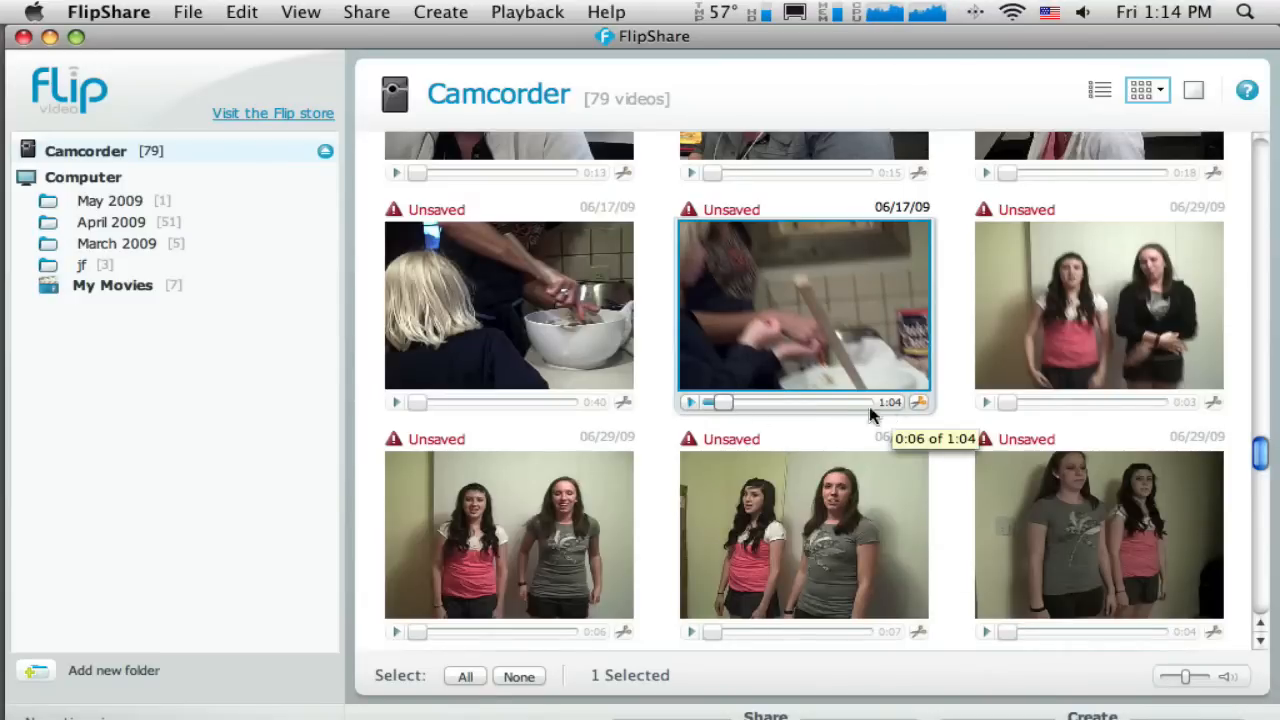
mouse_move(794, 358)
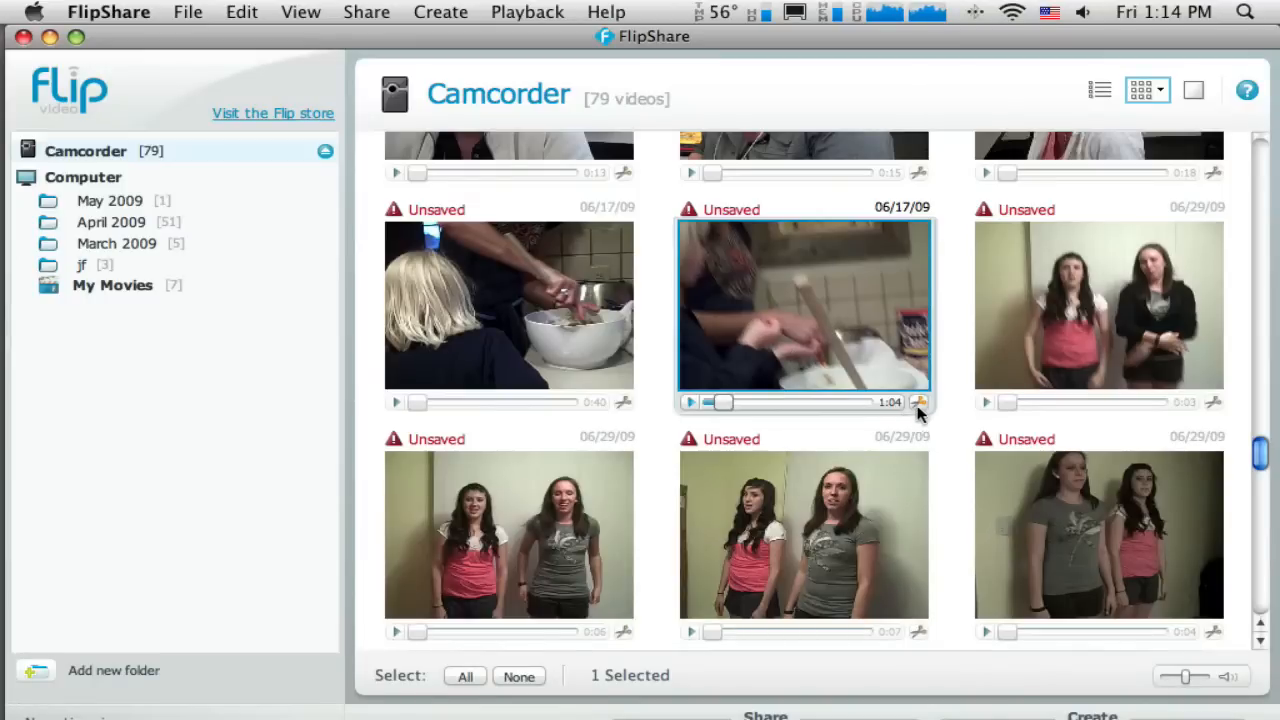
mouse_move(920, 402)
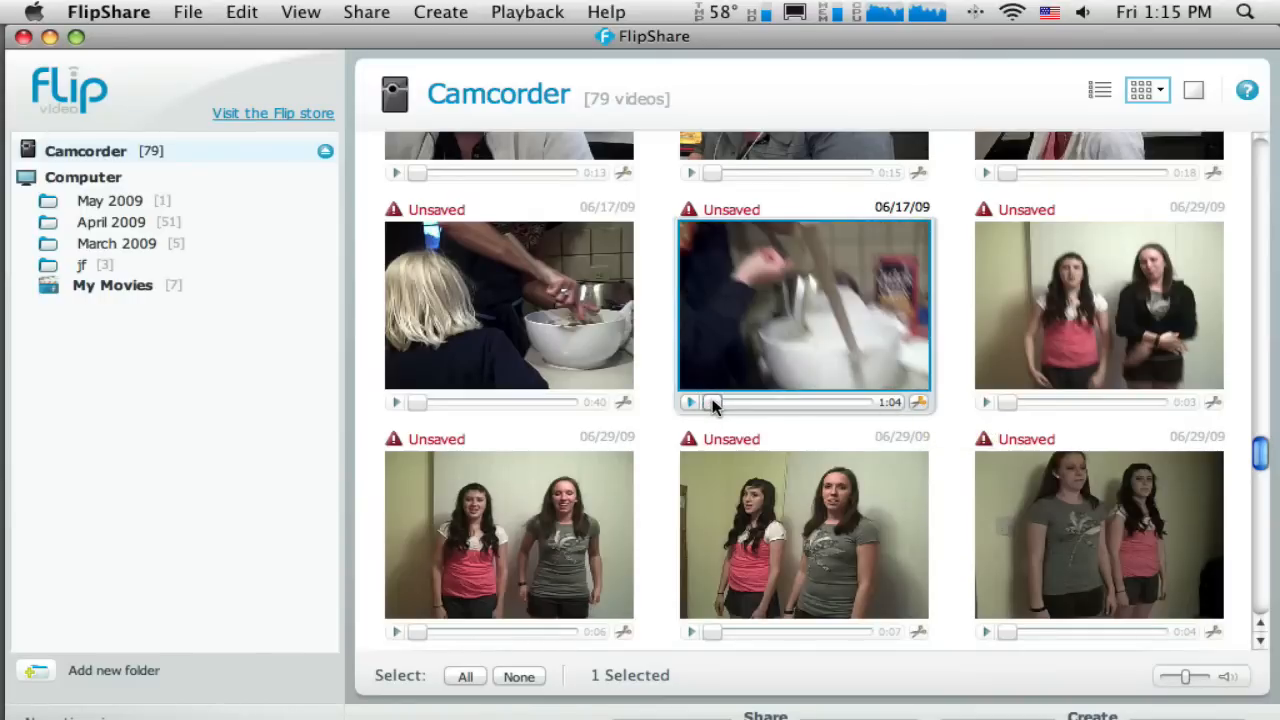
mouse_move(742, 332)
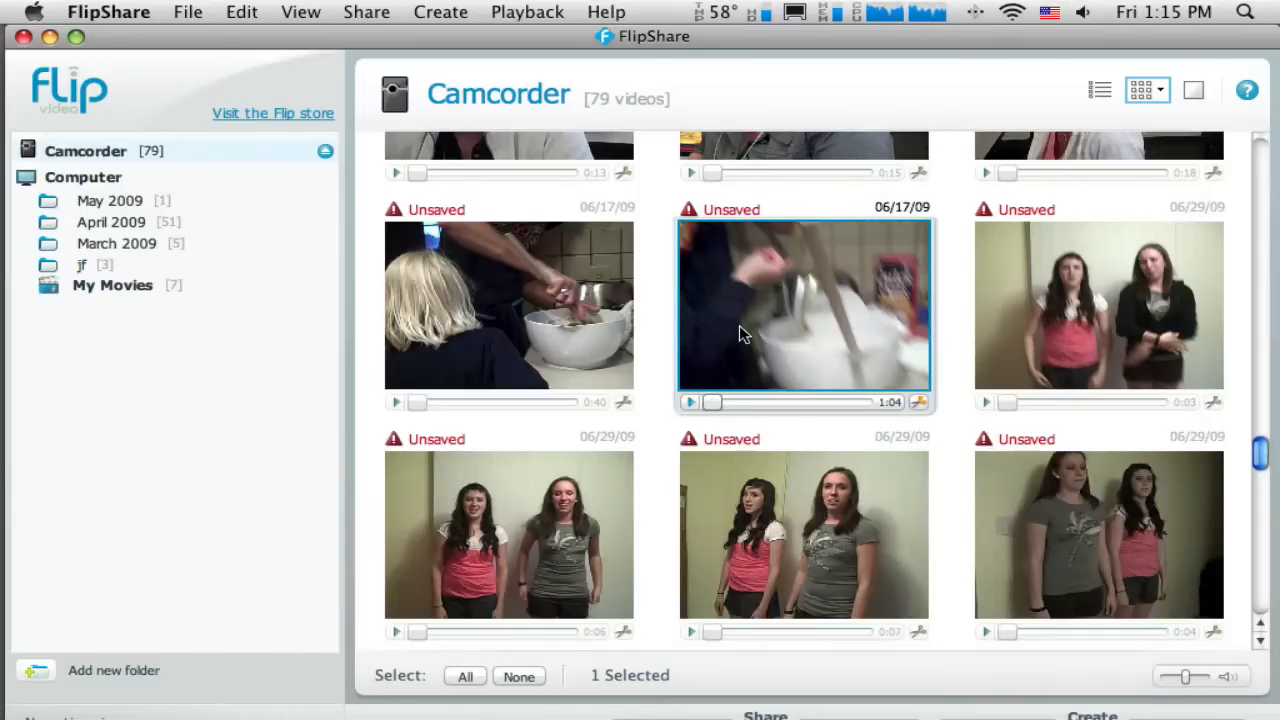
mouse_move(956, 292)
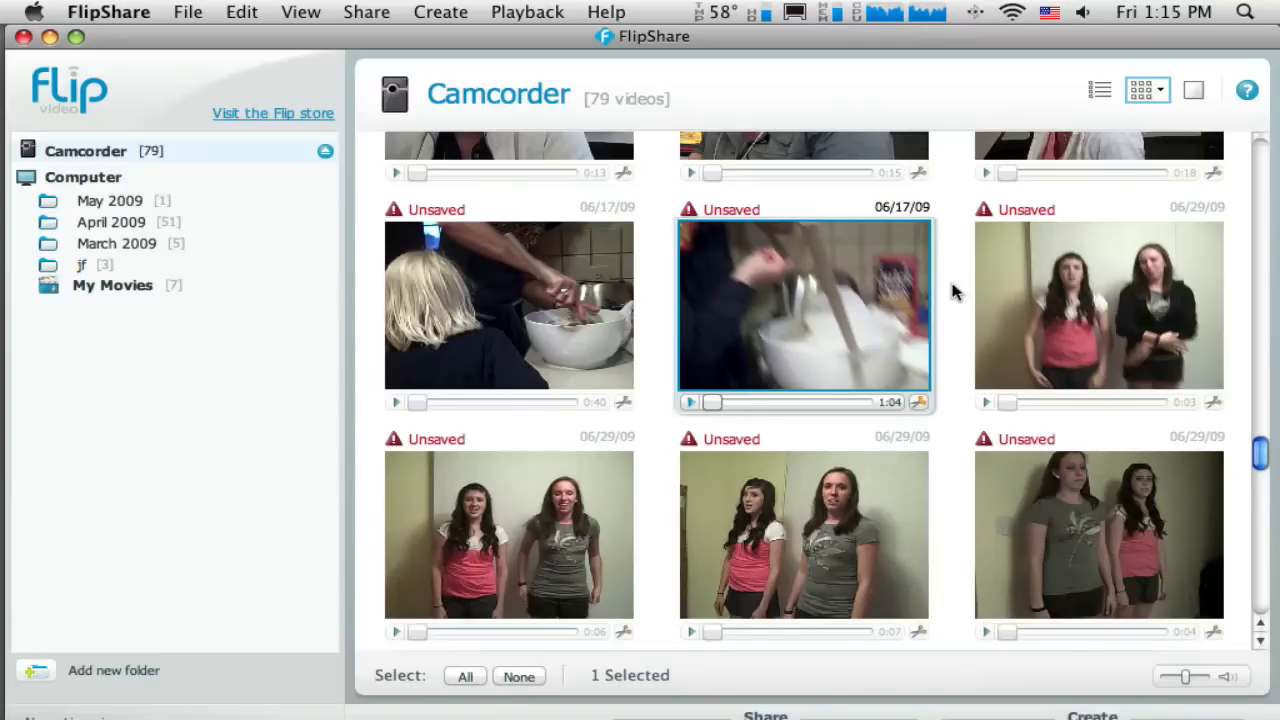
mouse_move(624, 70)
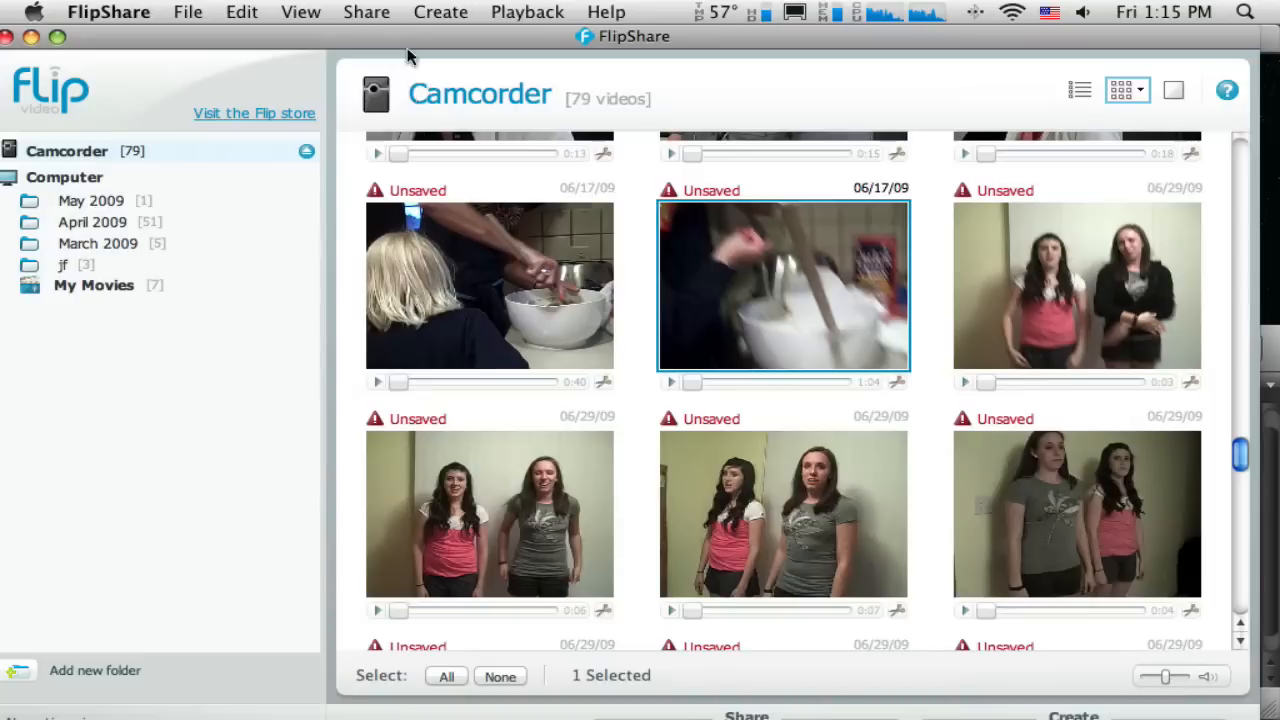
mouse_move(808, 308)
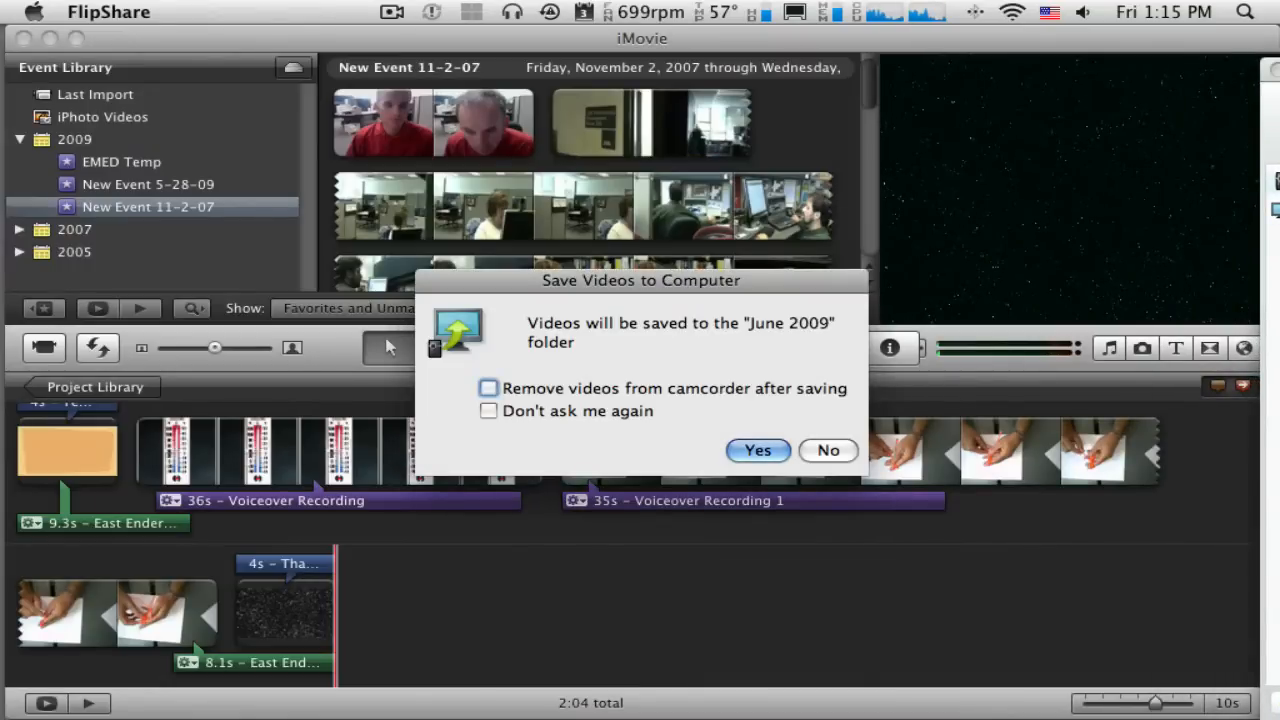
mouse_move(758, 450)
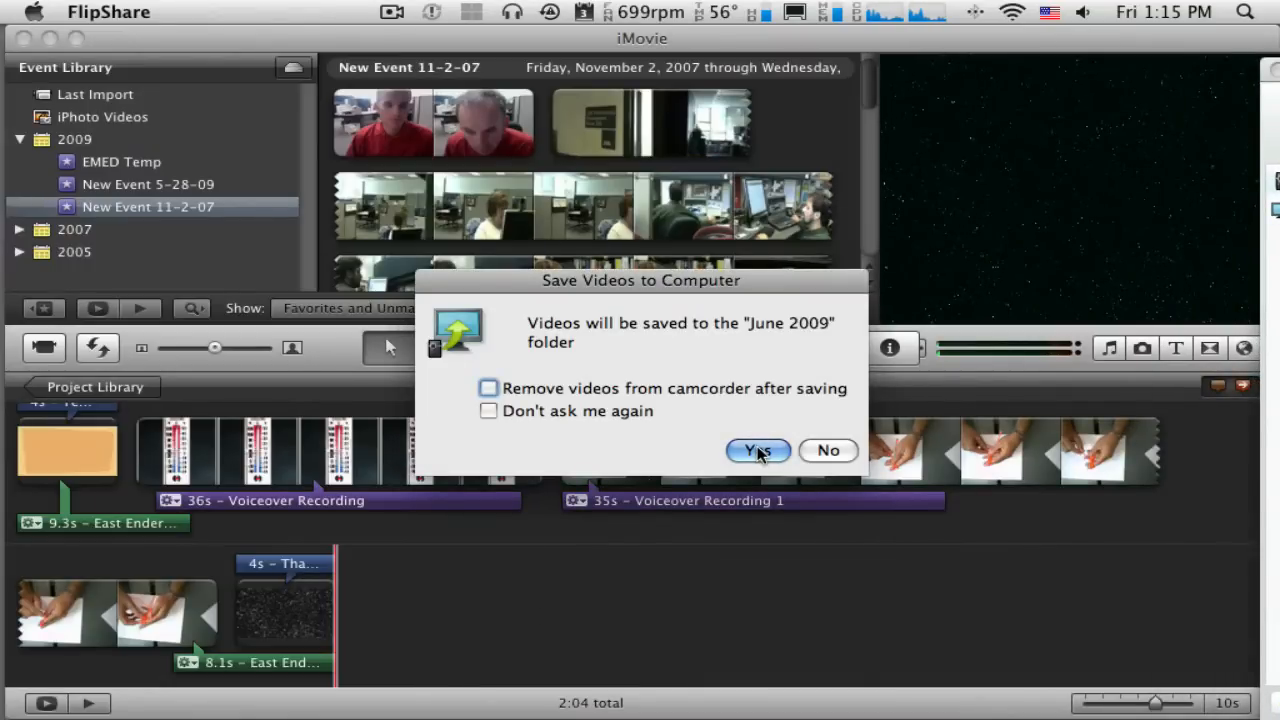
Confirm Yes in Save Videos to Computer to store the clip in June 2009.
left_click(756, 450)
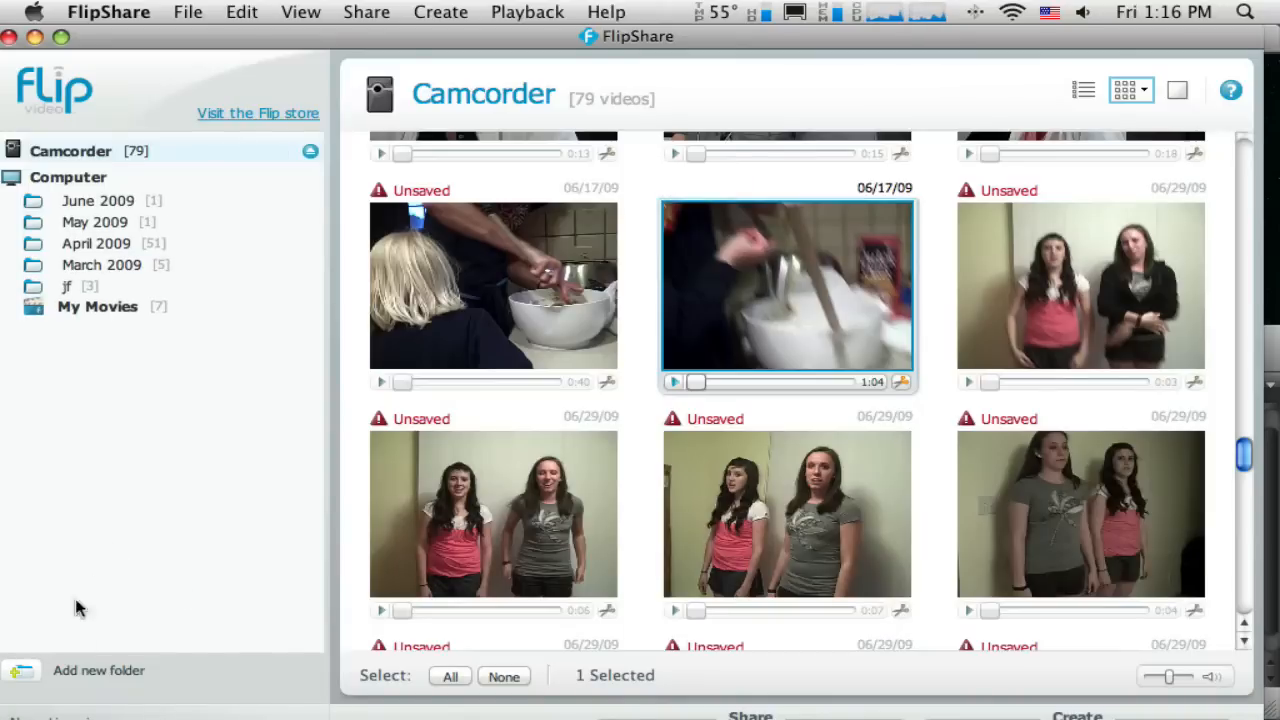
mouse_move(196, 444)
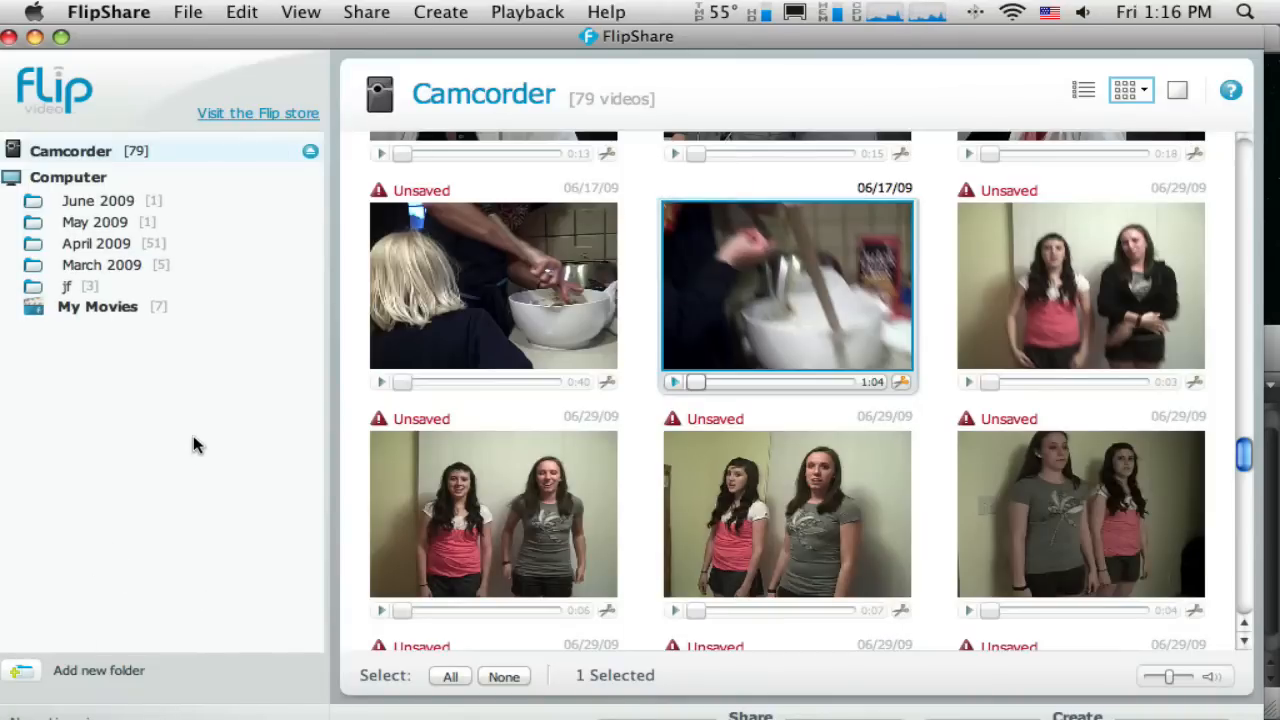
Show the June 2009 folder under Computer with its single saved video.
left_click(96, 200)
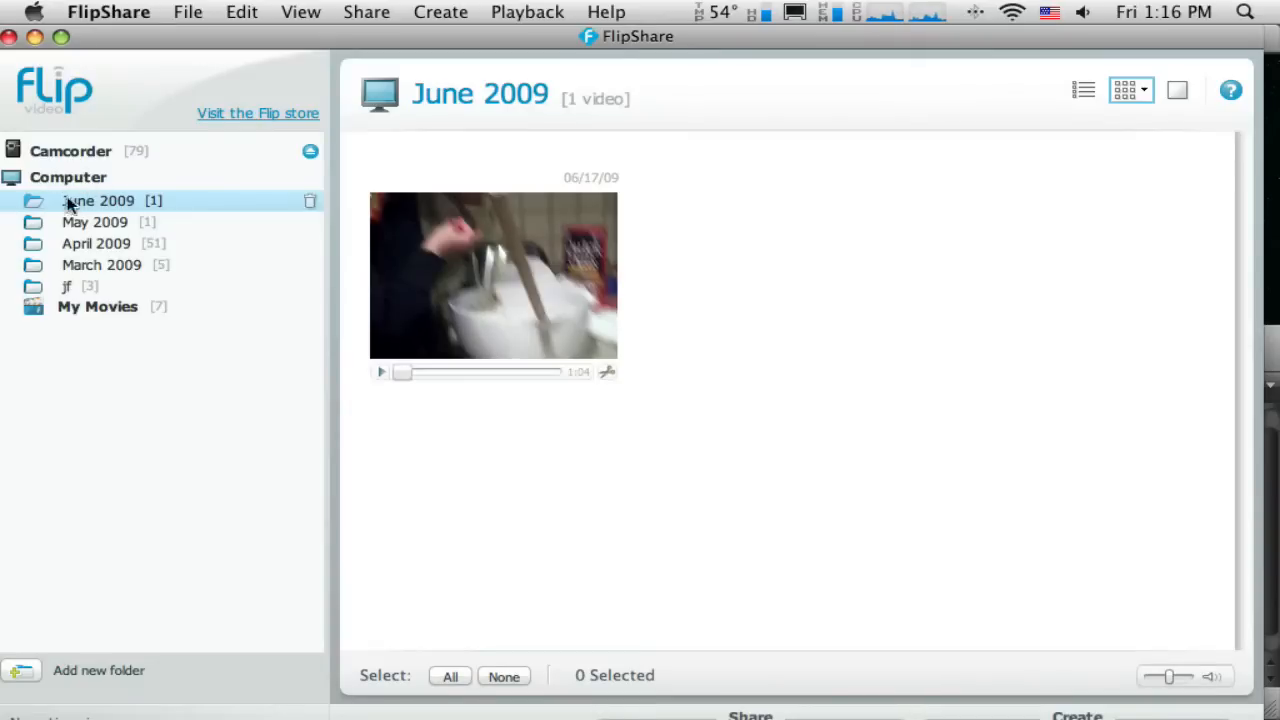
mouse_move(40, 206)
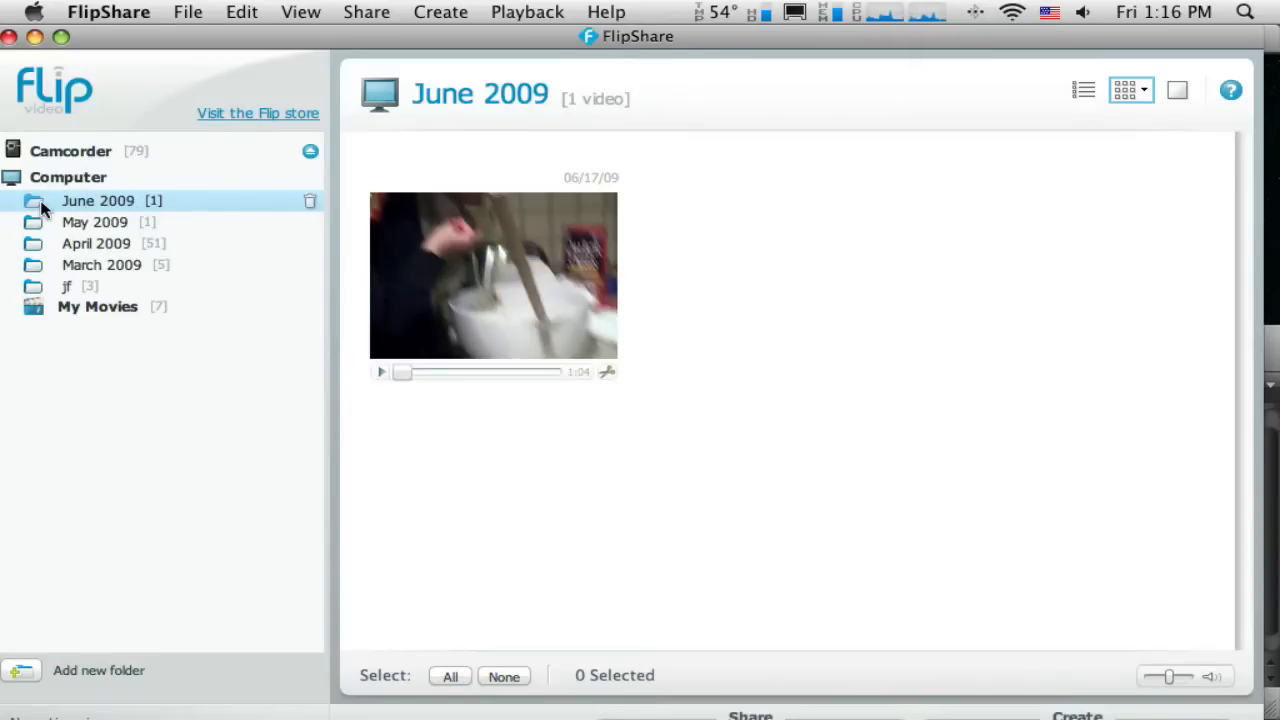
mouse_move(128, 208)
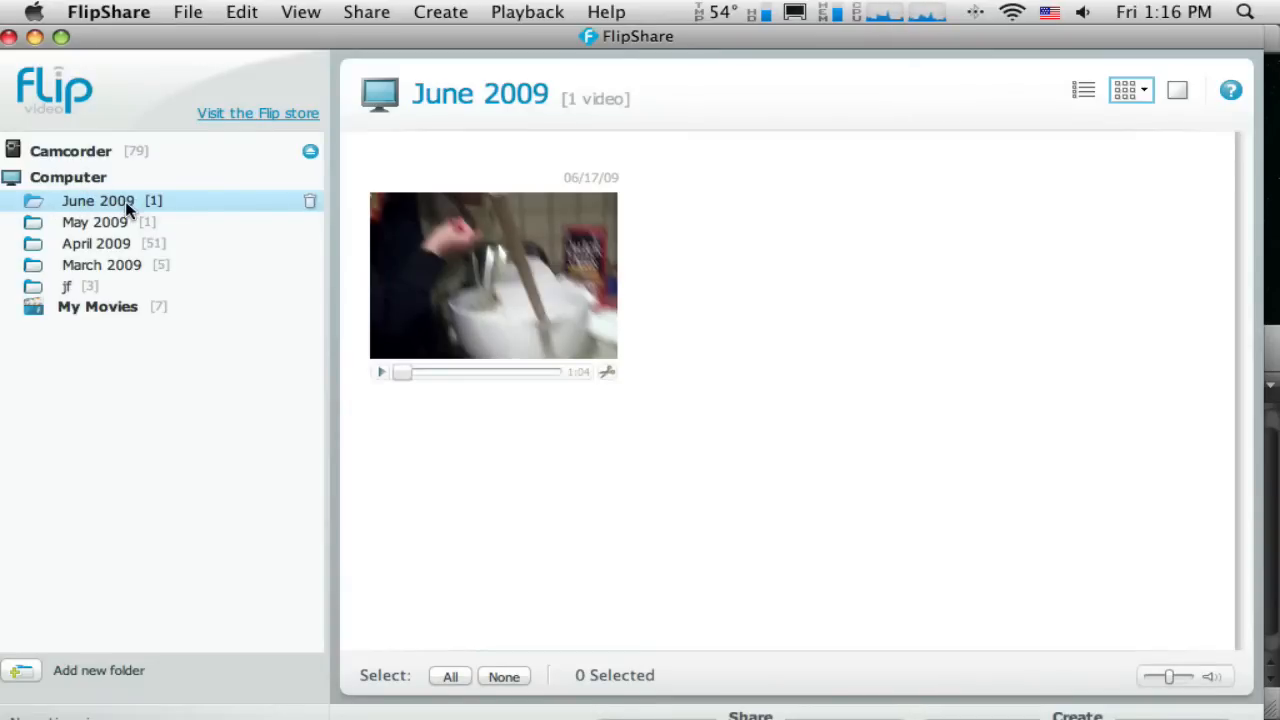
mouse_move(272, 244)
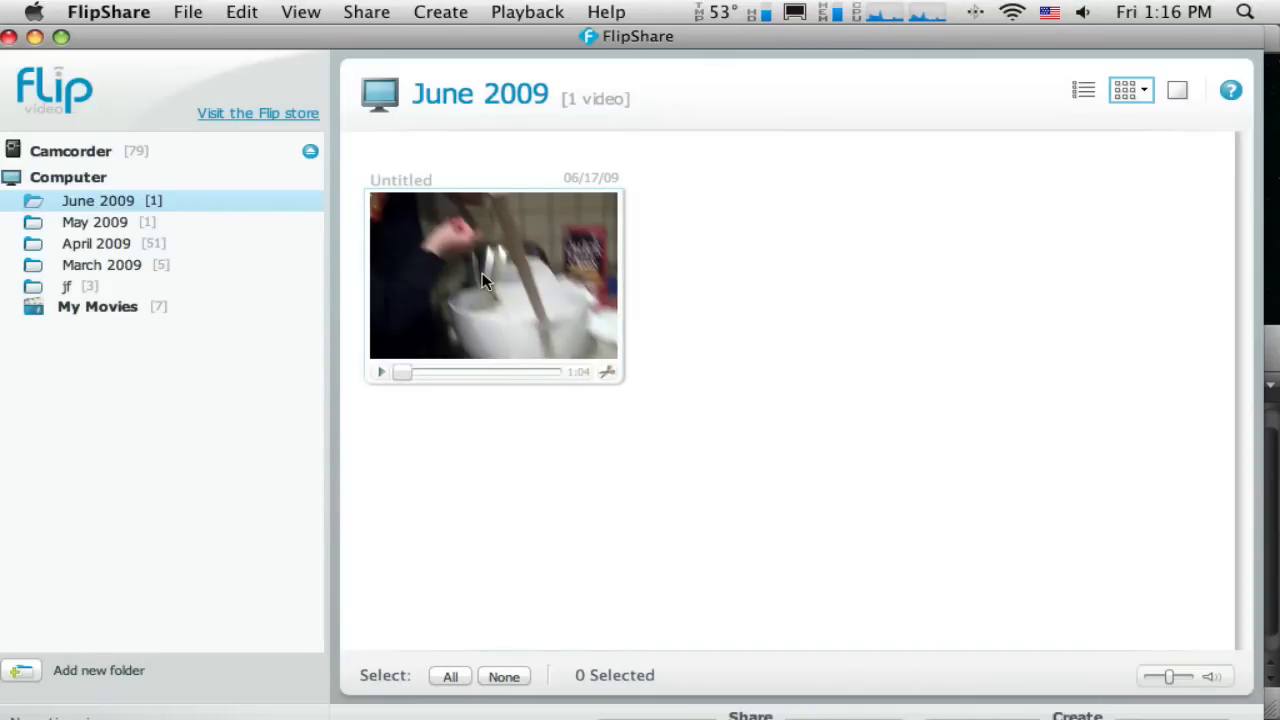
Rename the saved Untitled clip to 'cookies' and apply the new title.
double_click(400, 178)
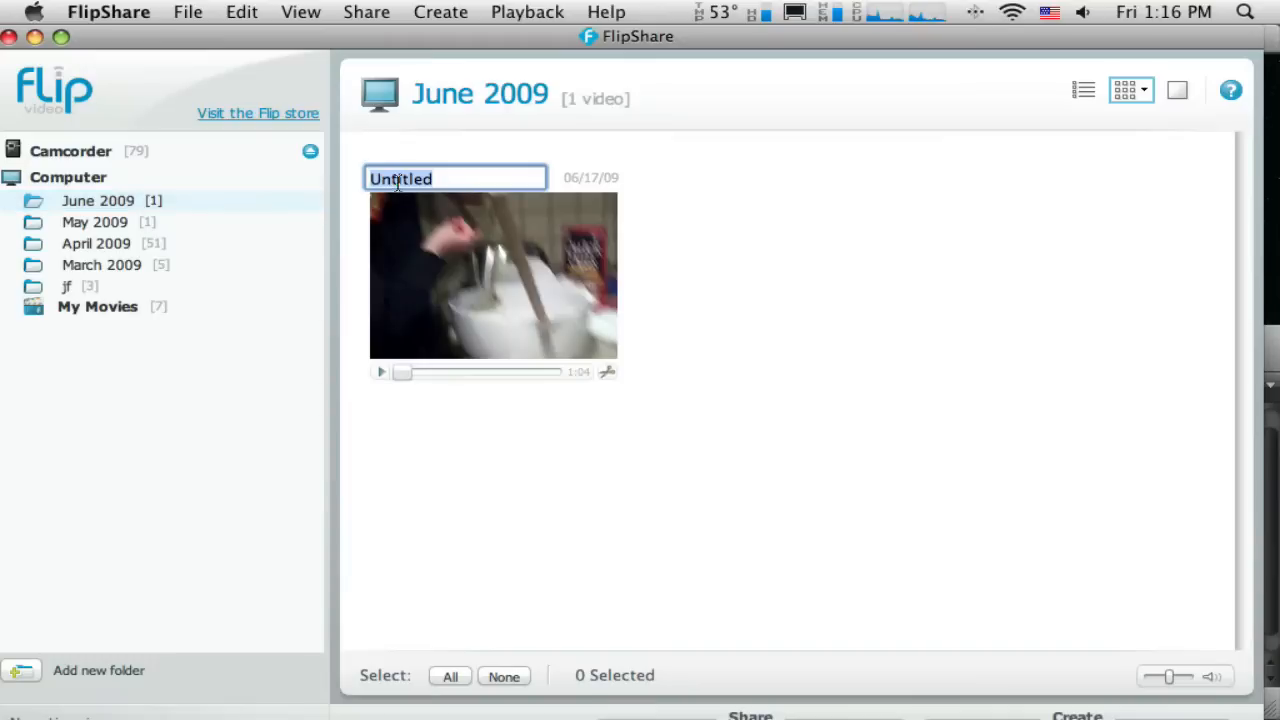
type("coo")
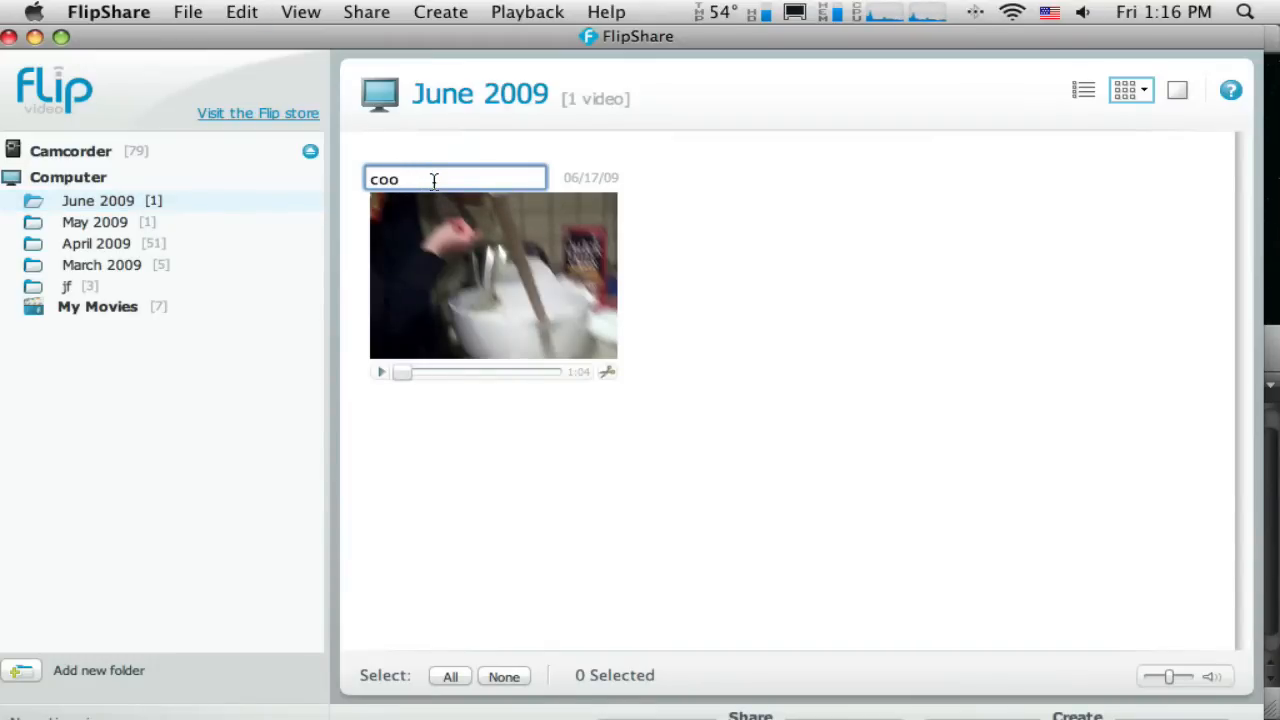
type("kies")
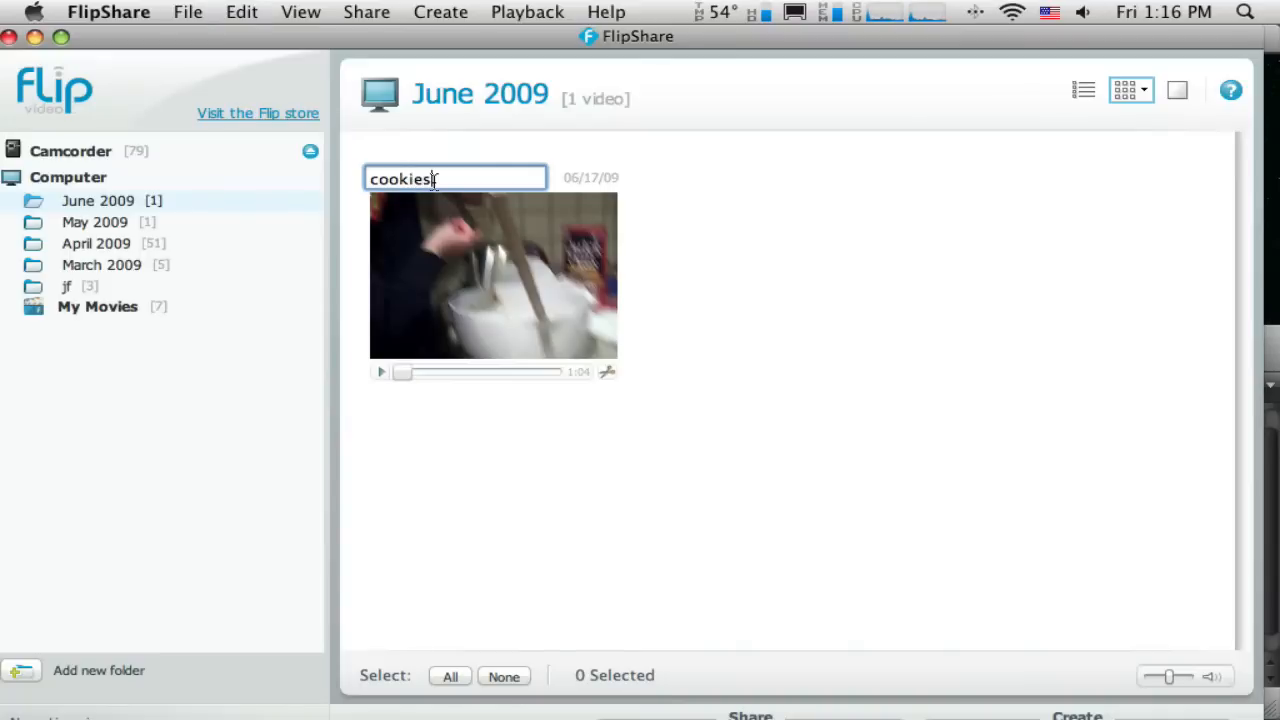
left_click(956, 622)
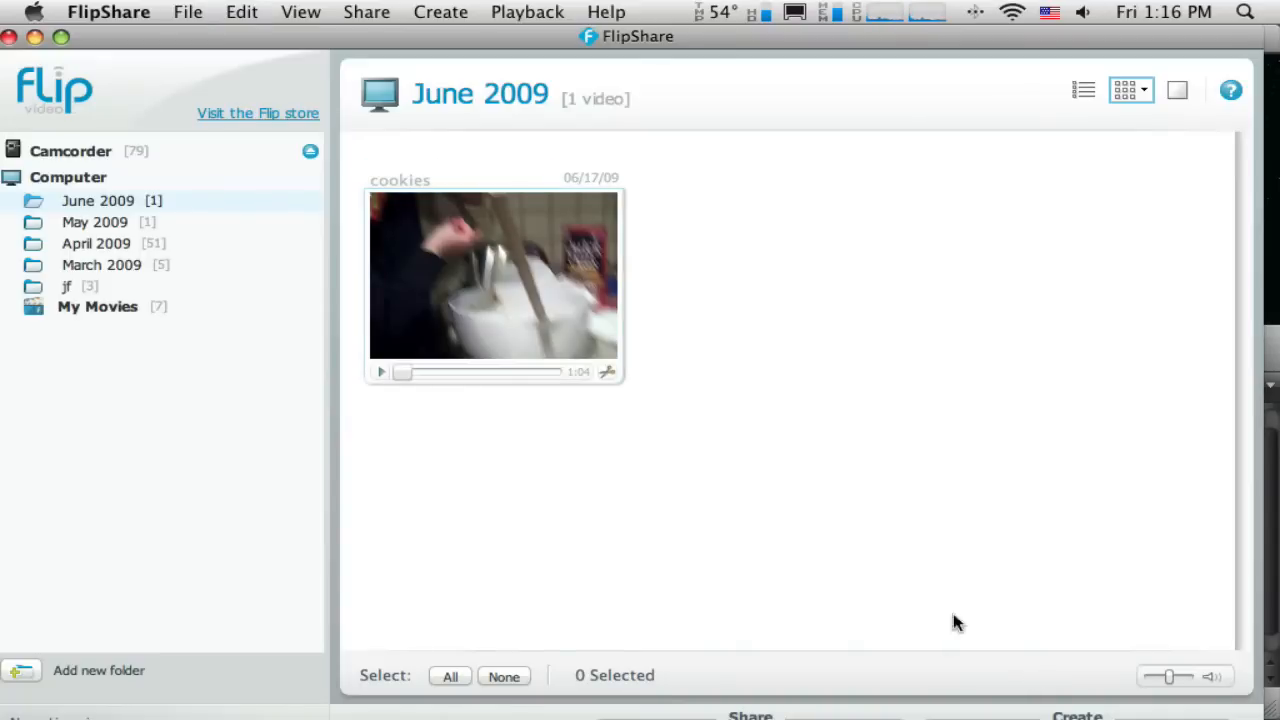
mouse_move(522, 318)
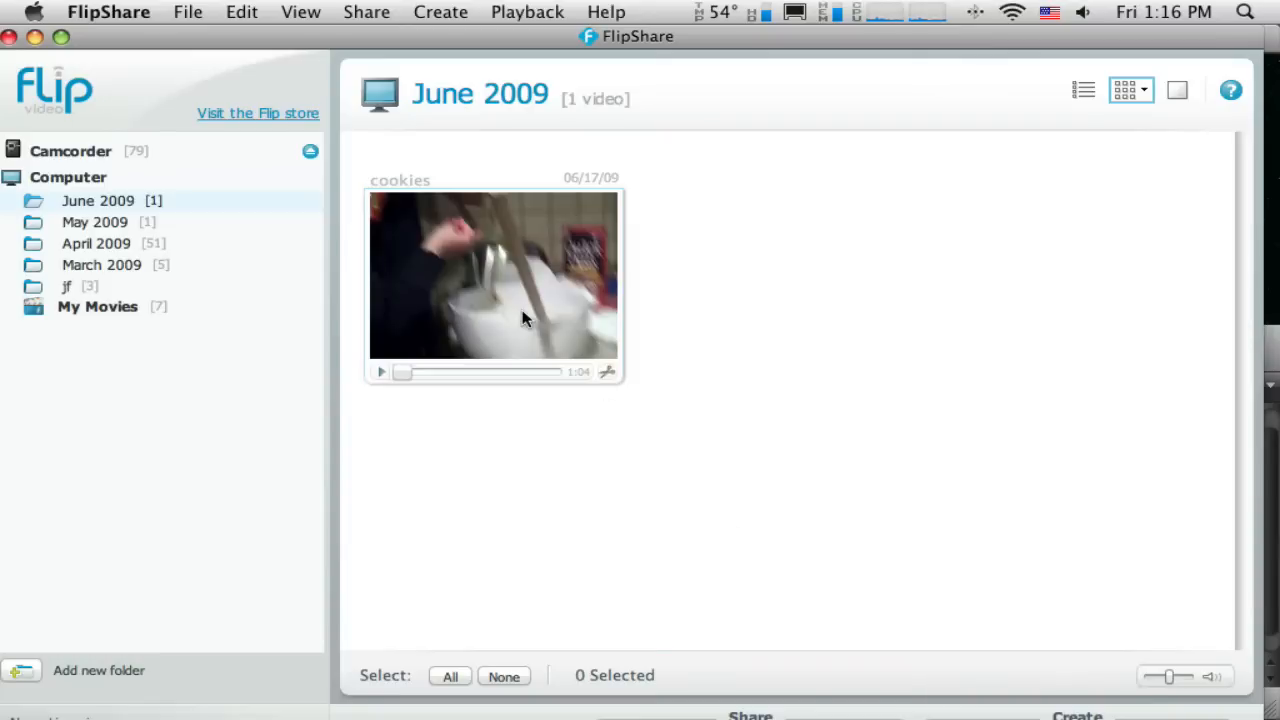